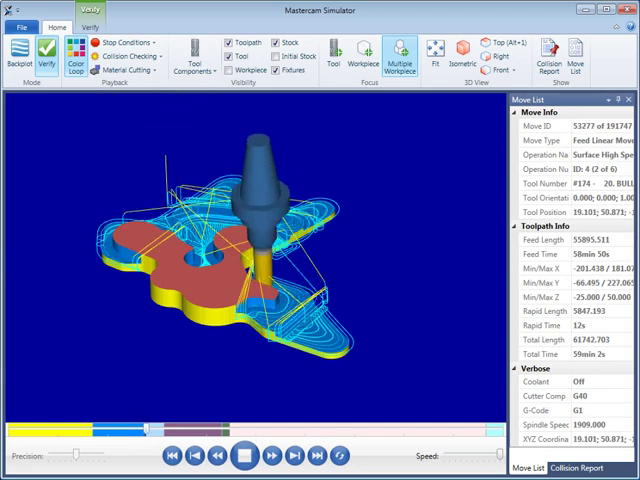
# - Open the General options: collision tolerance 0.1524, STL tolerance 0.0254, 3-axis simulation engine
pyautogui.click(253, 453)
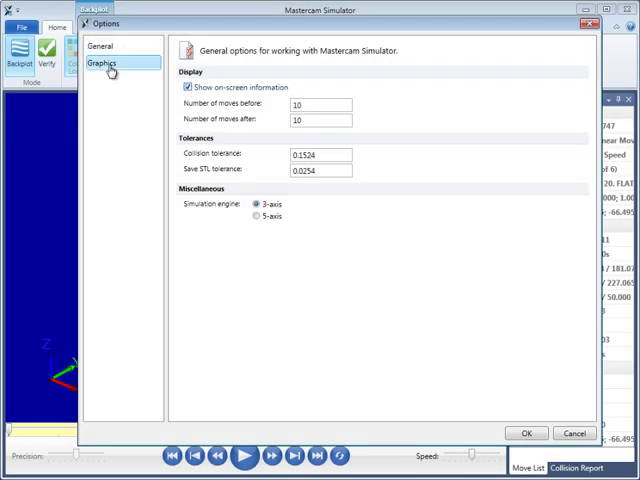
# - Show the Graphics page and scroll through the tool, stock, workpiece and toolpath colours
pyautogui.click(102, 62)
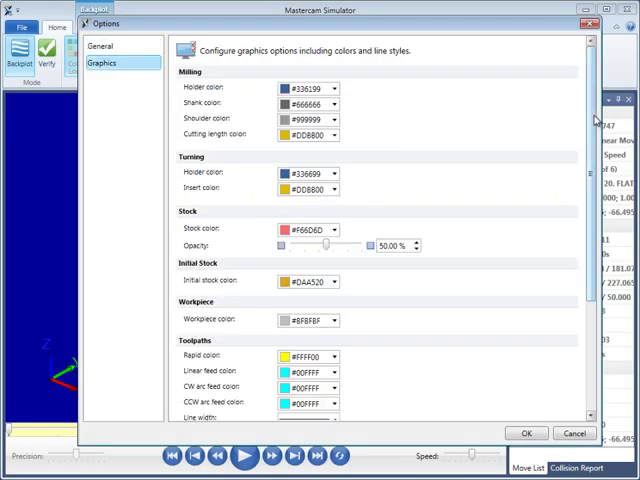
pyautogui.scroll(-3)
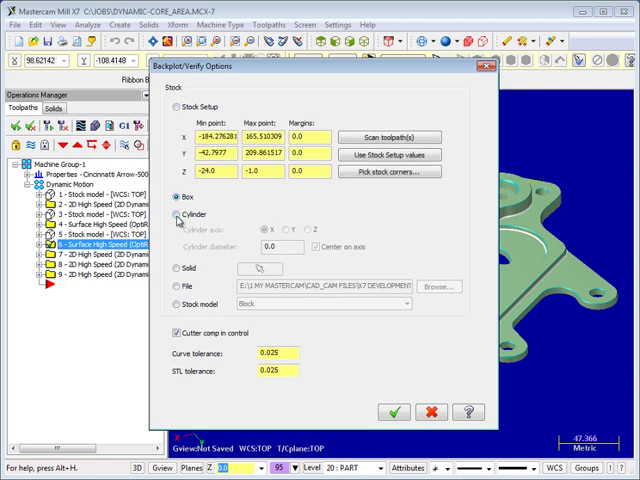
# - Review the box stock setup and Dynamic Area Mill parameters, then launch the simulator
pyautogui.click(393, 412)
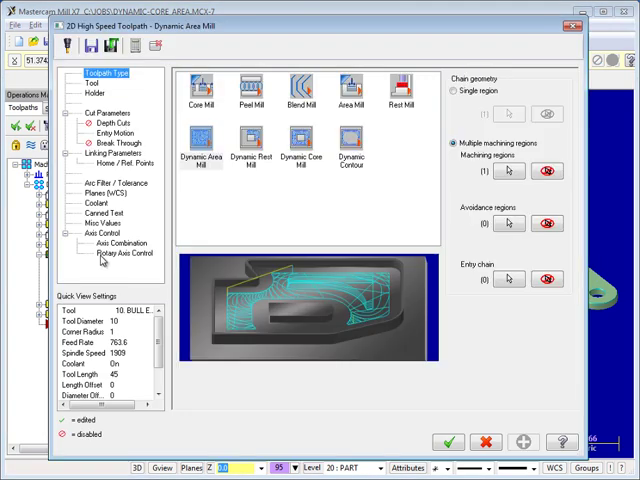
pyautogui.click(104, 112)
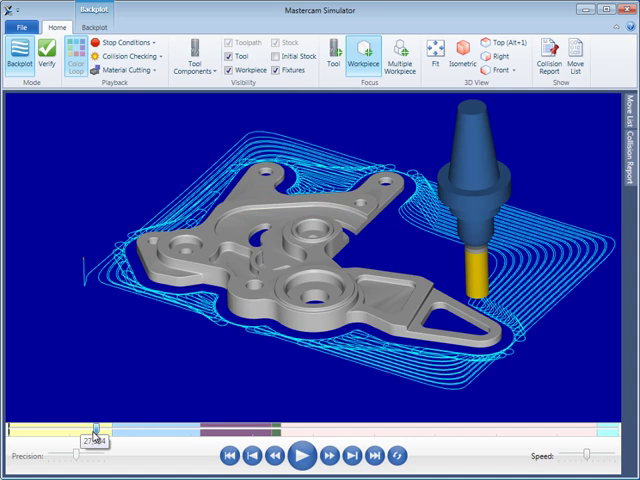
# - Play a Verify cutting simulation on the stock block, then return to Backplot
pyautogui.click(47, 52)
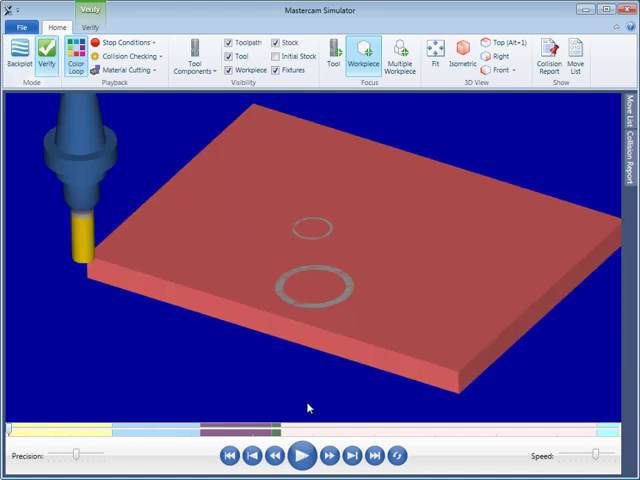
pyautogui.click(298, 456)
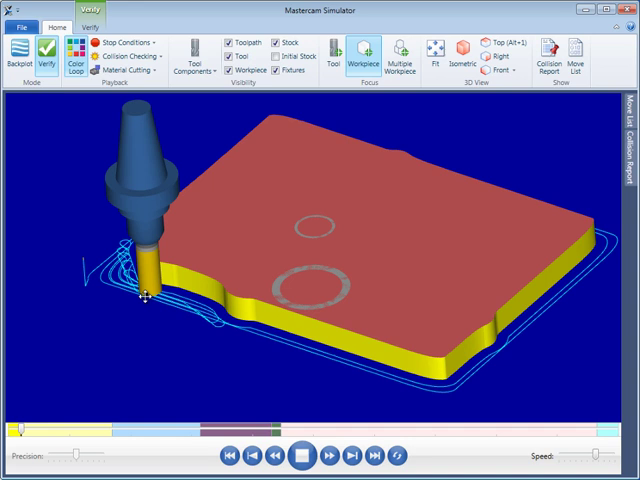
pyautogui.click(18, 55)
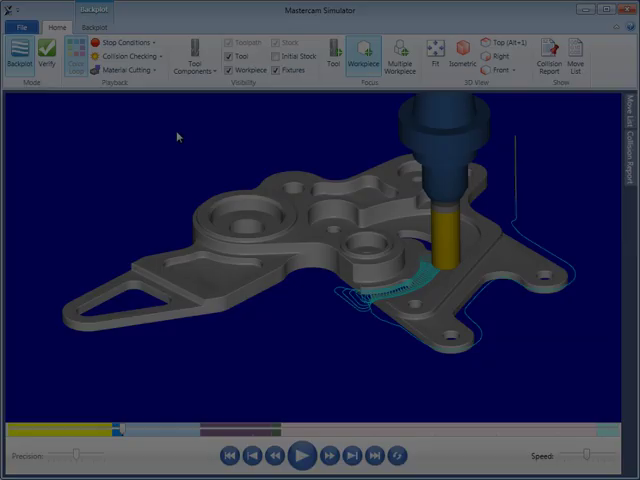
pyautogui.click(92, 11)
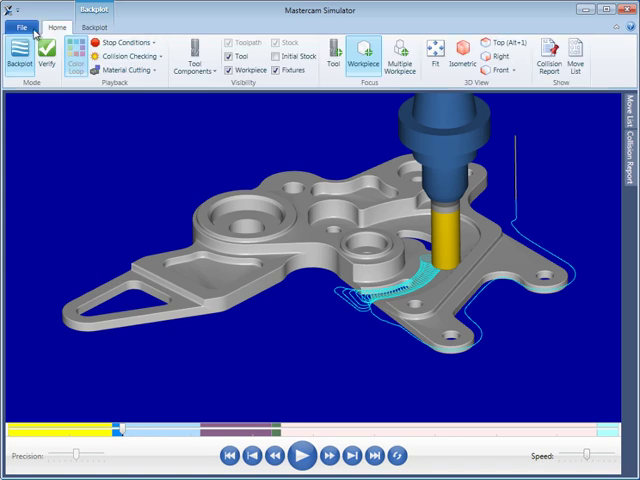
pyautogui.click(22, 27)
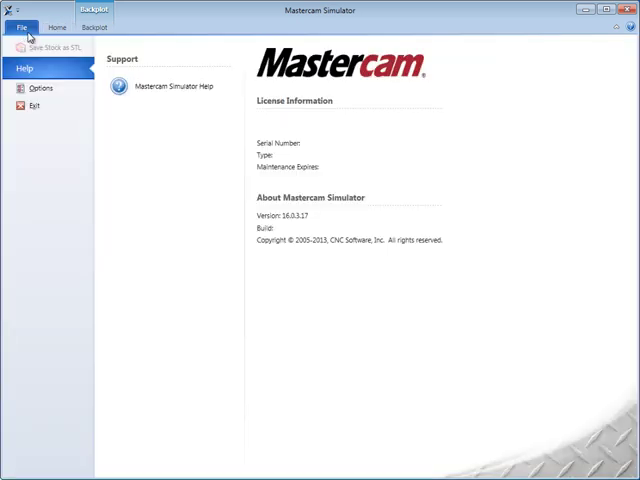
pyautogui.moveTo(82, 75)
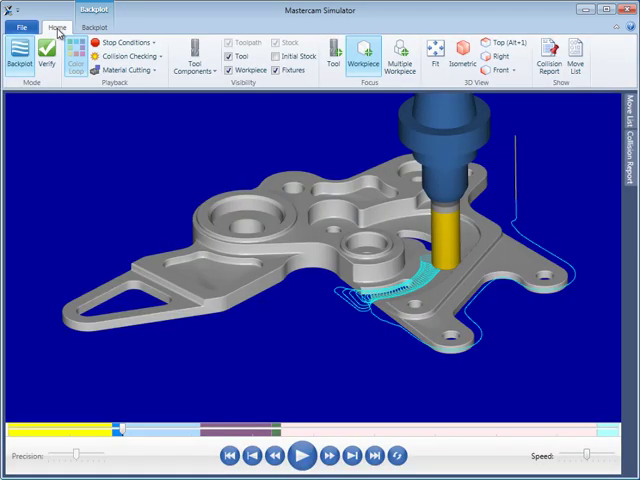
# - In Verify, hide and reshow the tool, set an isometric view, then return to Backplot
pyautogui.click(55, 59)
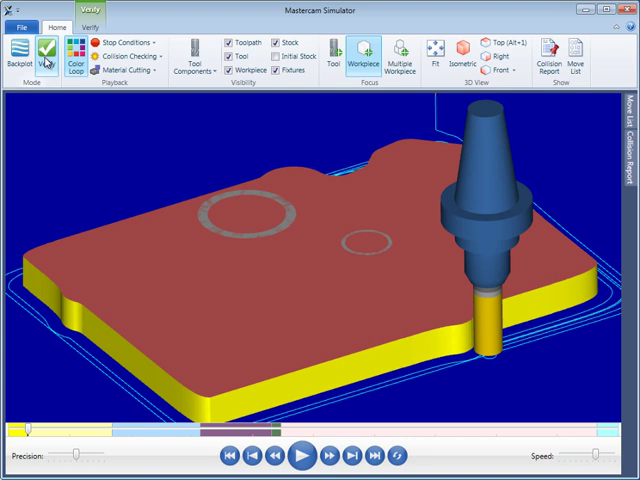
pyautogui.click(18, 55)
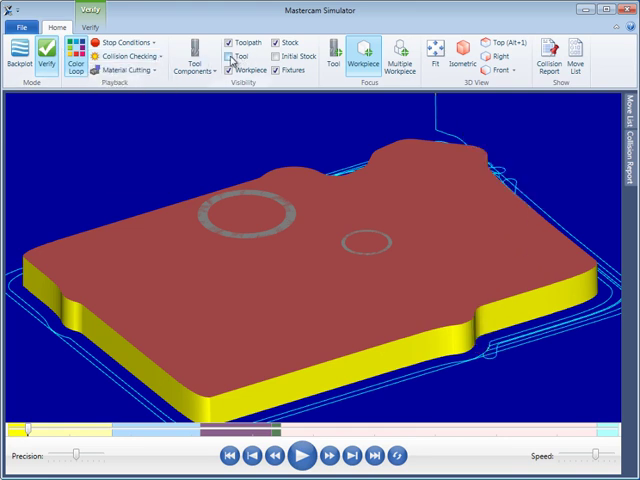
pyautogui.click(469, 56)
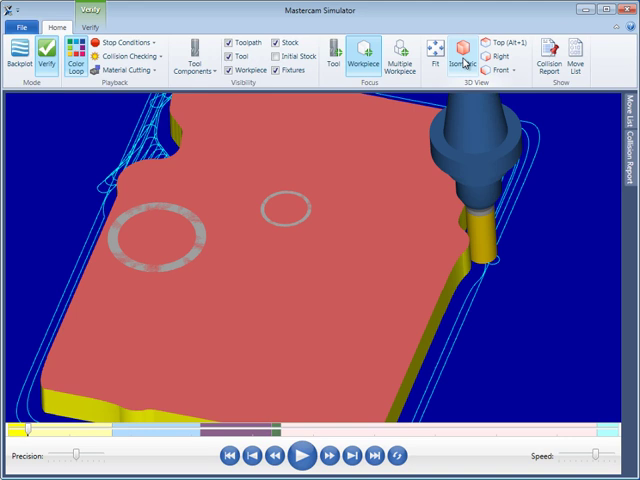
pyautogui.click(469, 50)
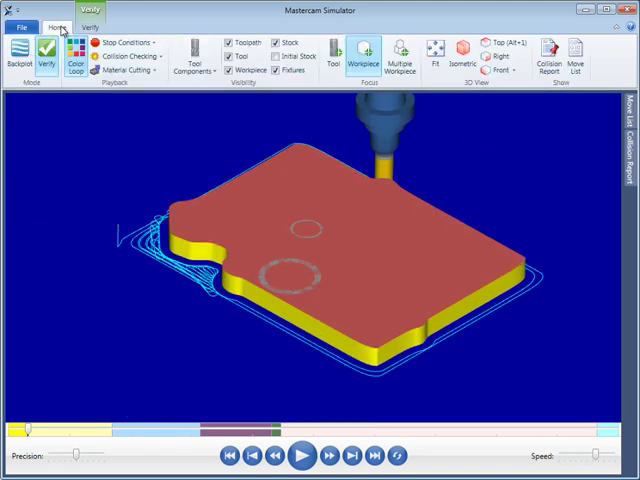
pyautogui.click(18, 55)
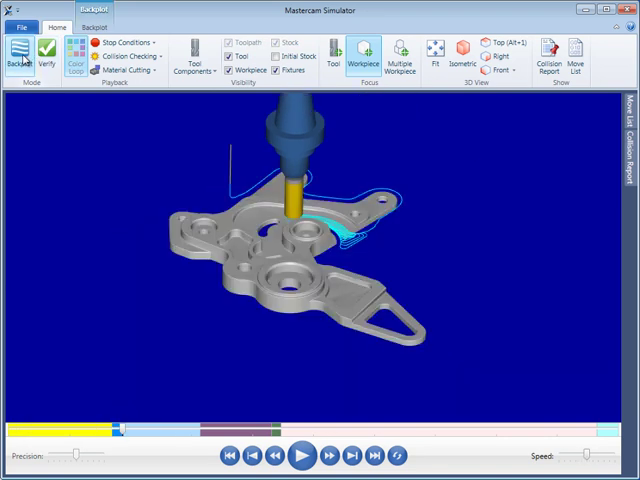
# - Visit the Backplot and Home tabs, enter Verify, and close the Move List pane
pyautogui.click(93, 27)
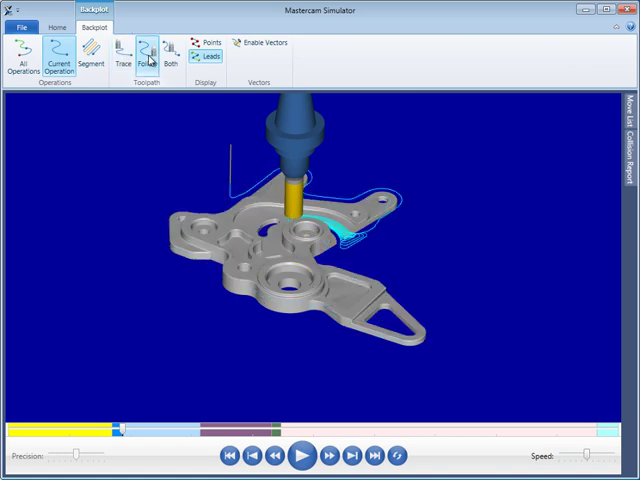
pyautogui.click(57, 27)
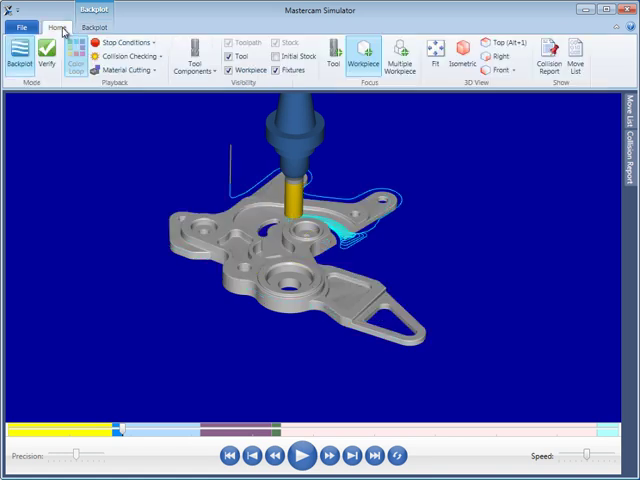
pyautogui.click(91, 11)
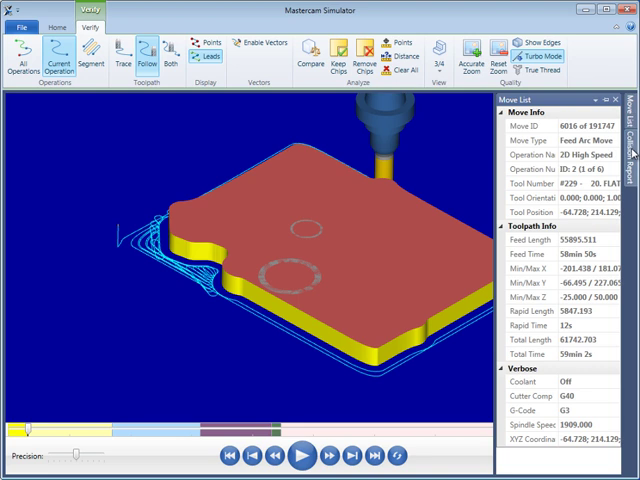
pyautogui.click(633, 145)
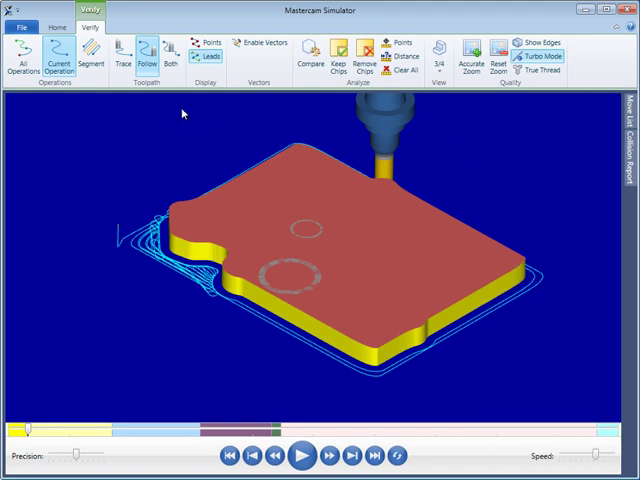
# - Play the verification while rotating the view, until the outer profile and circular pocket are cut
pyautogui.click(298, 456)
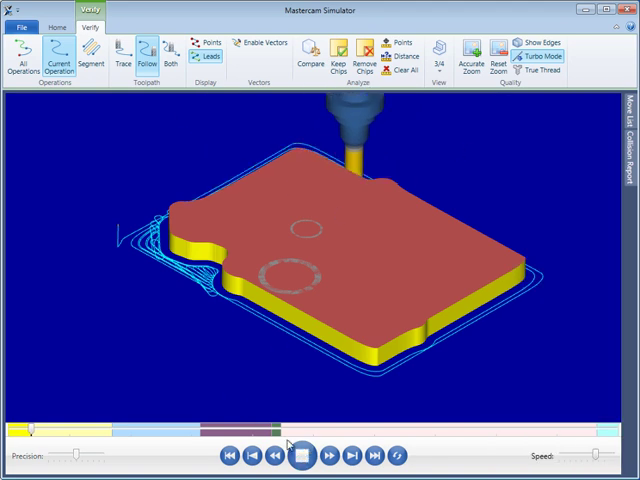
pyautogui.moveTo(290, 430); pyautogui.dragTo(95, 430)
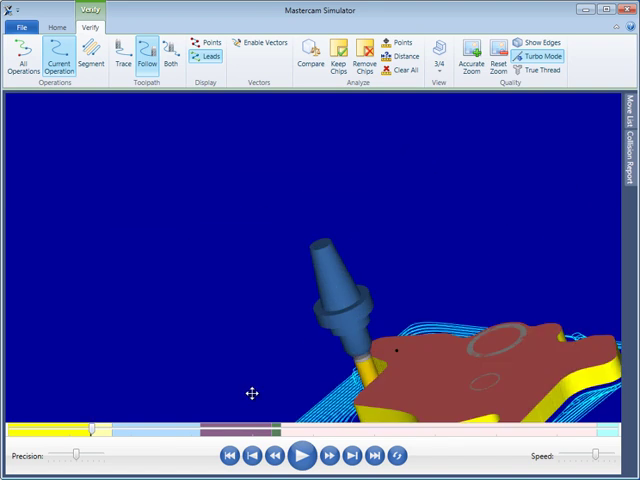
pyautogui.click(301, 455)
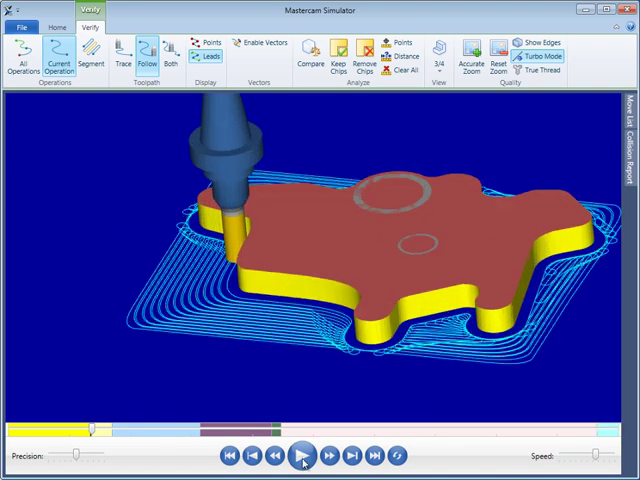
pyautogui.click(302, 455)
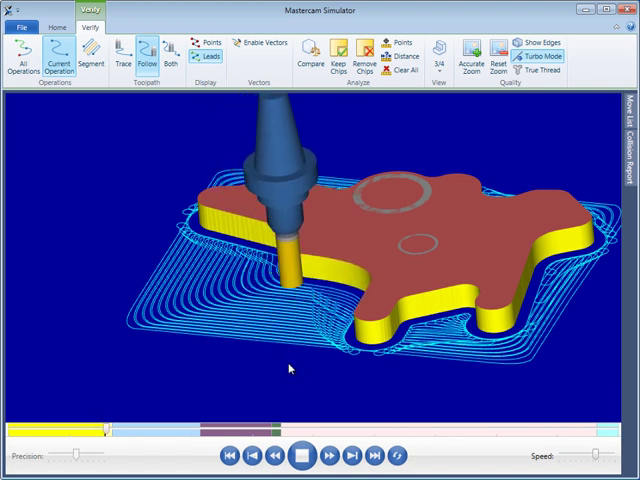
pyautogui.click(303, 455)
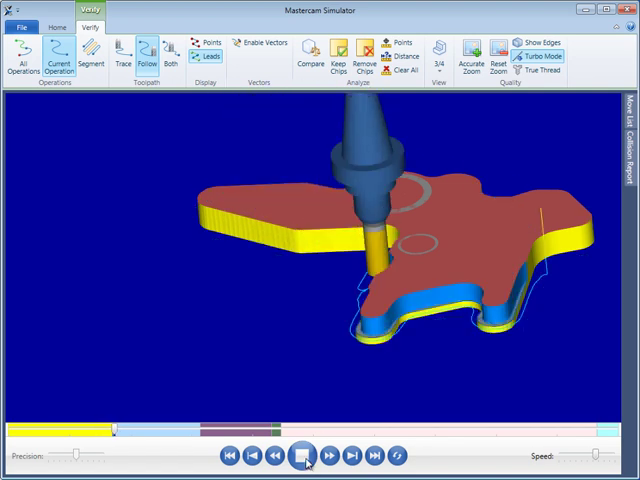
pyautogui.click(305, 456)
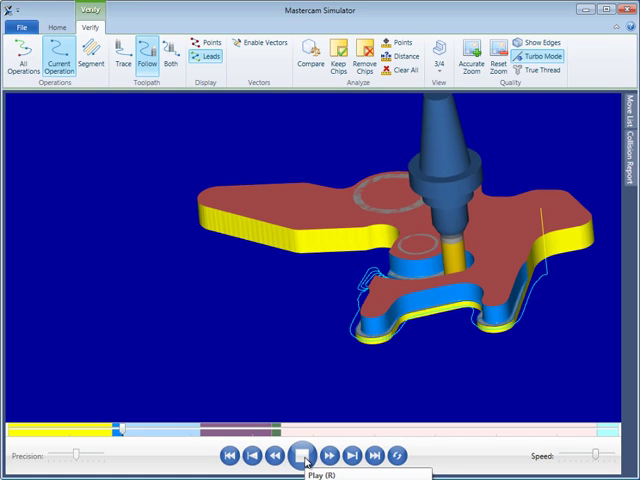